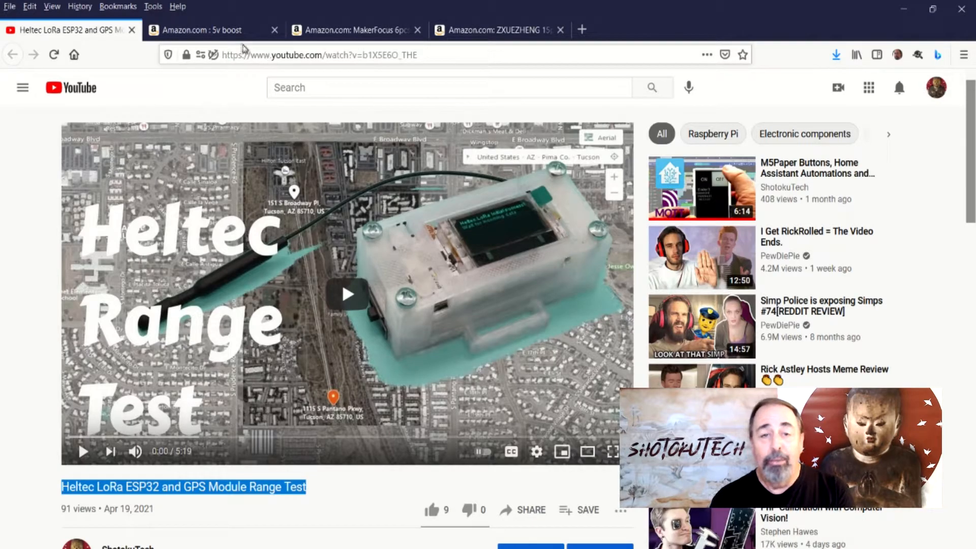
- Leave the Heltec range-test video for the Amazon '5v boost' results and MakerFocus product page
click(211, 30)
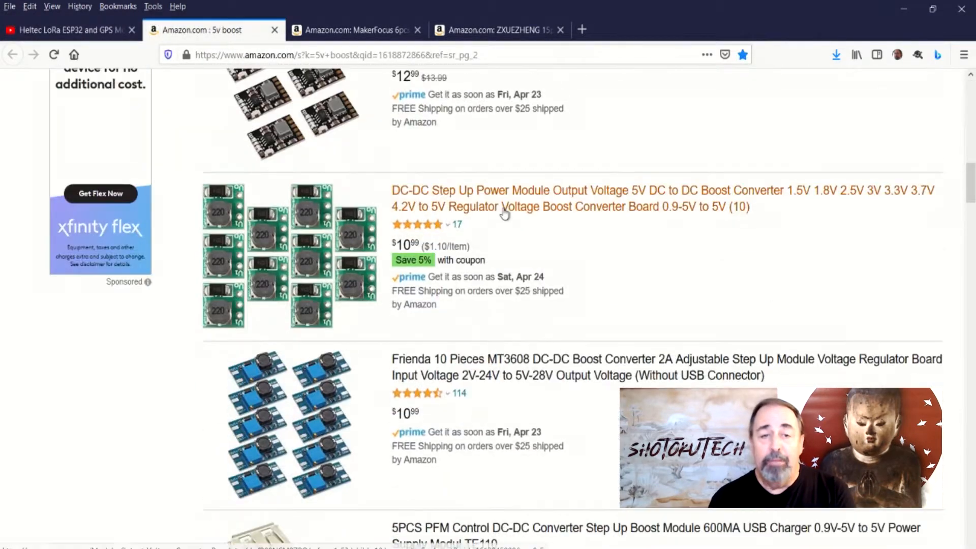
click(355, 29)
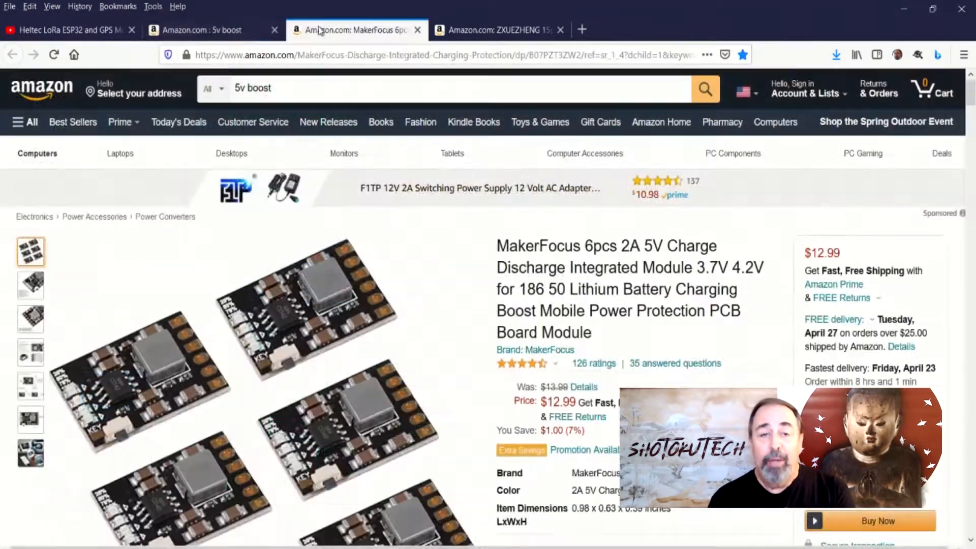
scroll(down, 3)
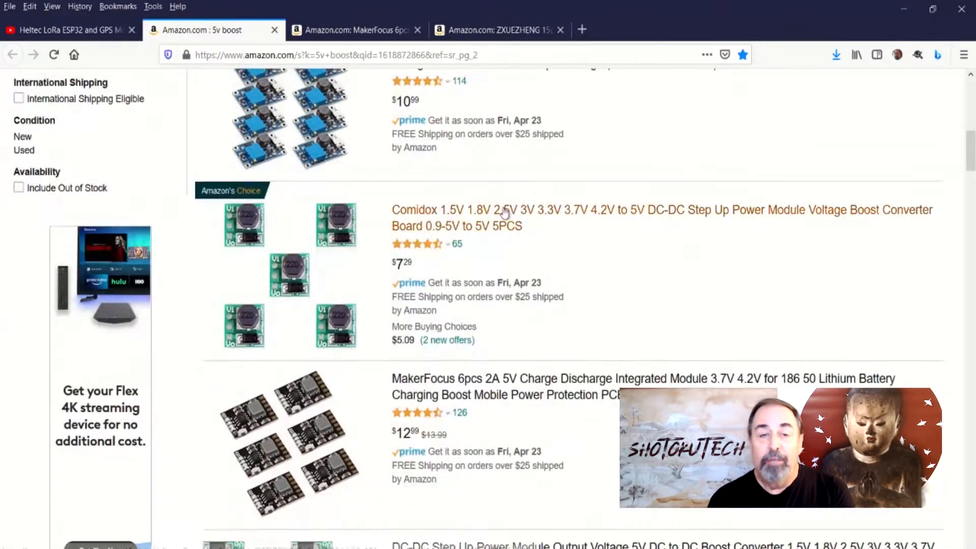
scroll(down, 3)
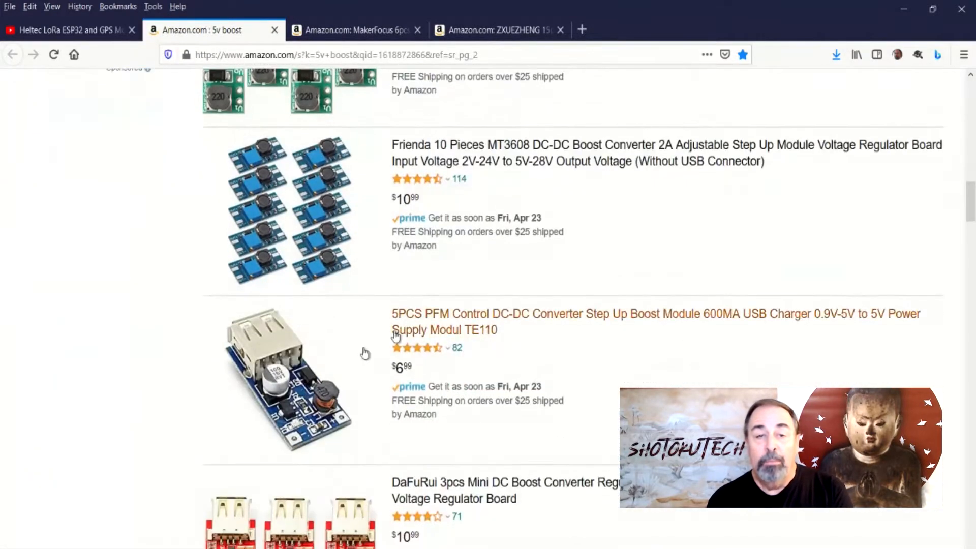
scroll(down, 3)
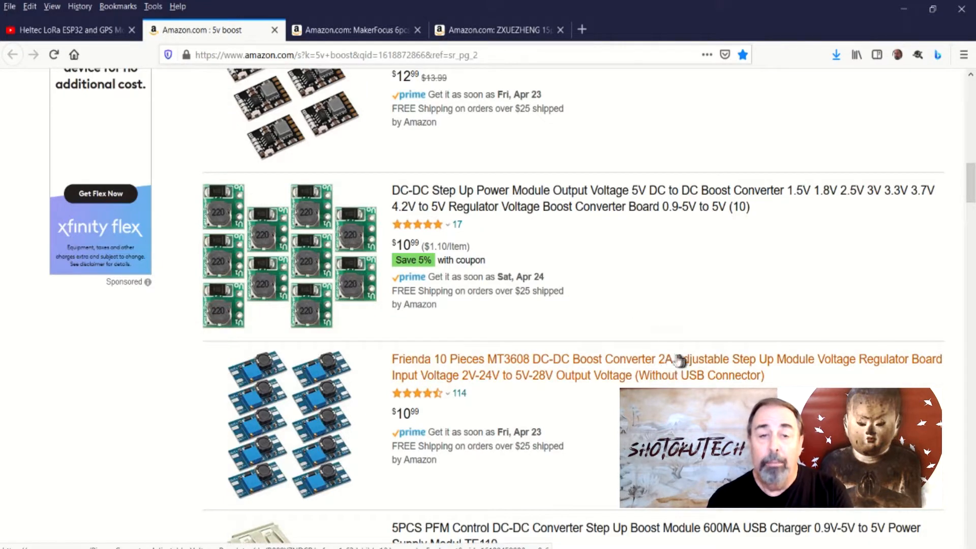
scroll(down, 3)
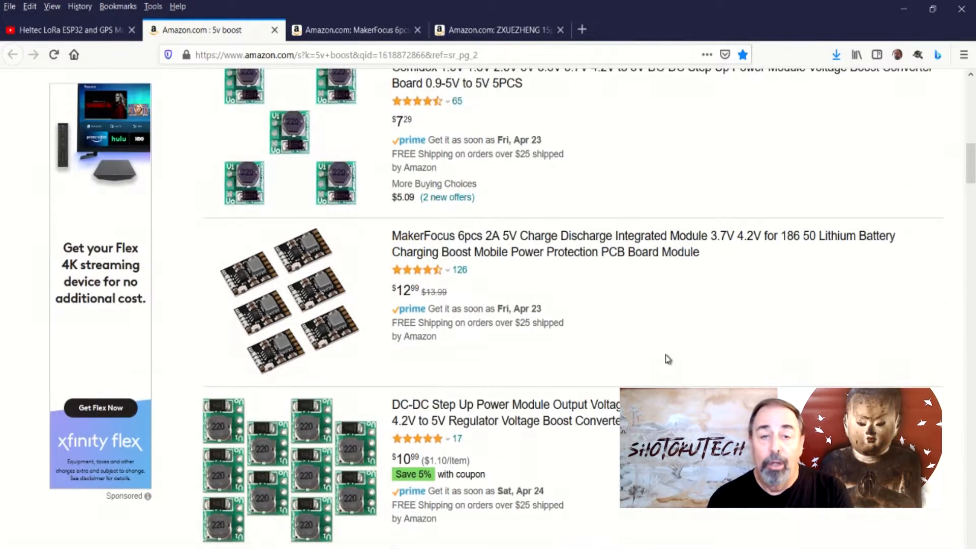
mouse_move(492, 243)
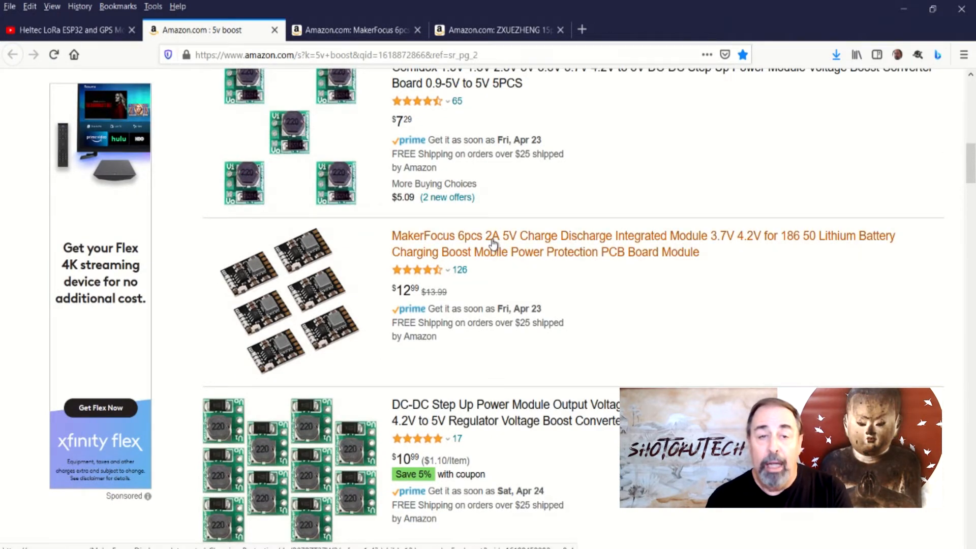
scroll(down, 3)
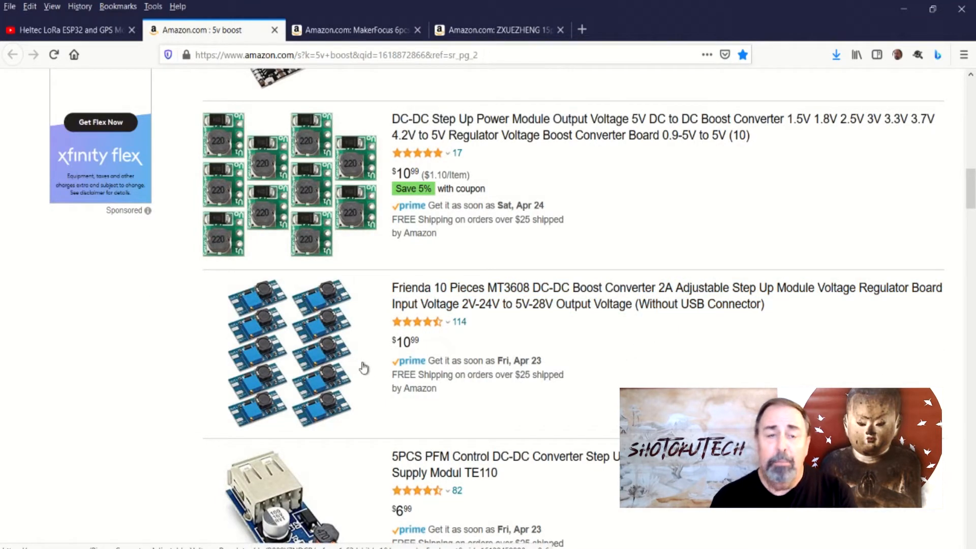
scroll(down, 3)
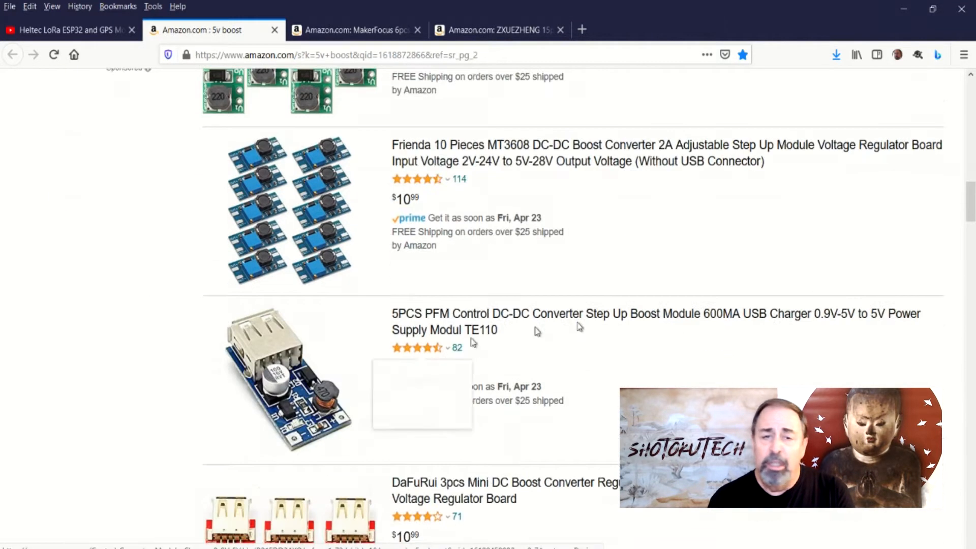
scroll(down, 3)
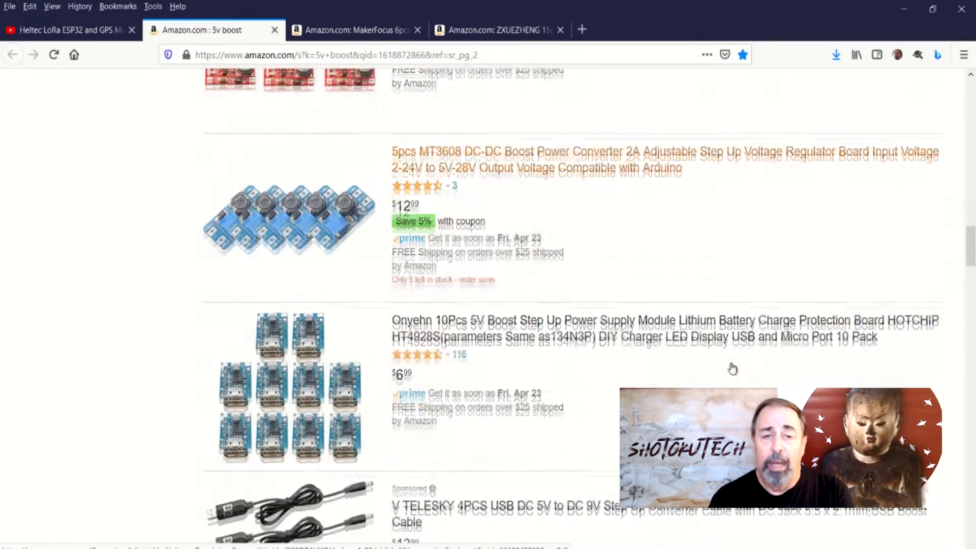
scroll(down, 3)
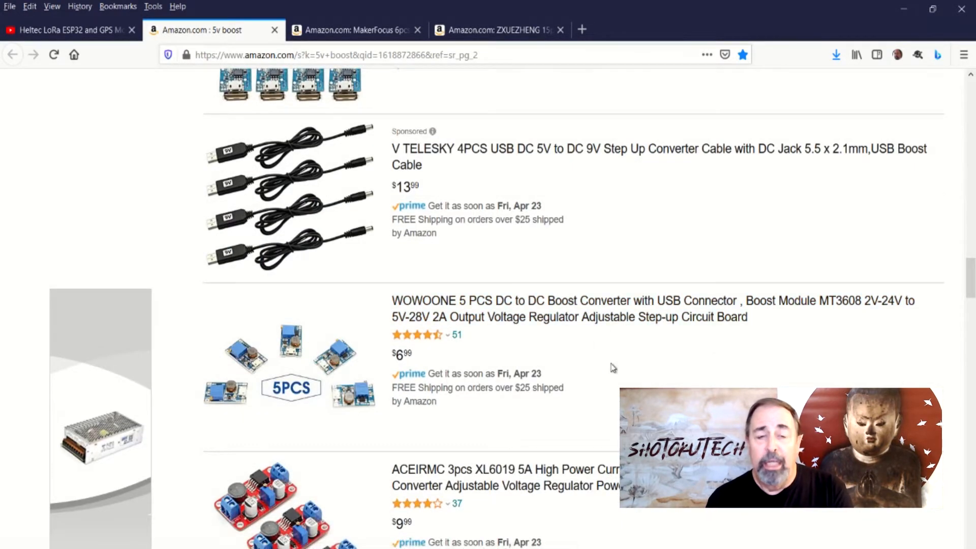
scroll(down, 3)
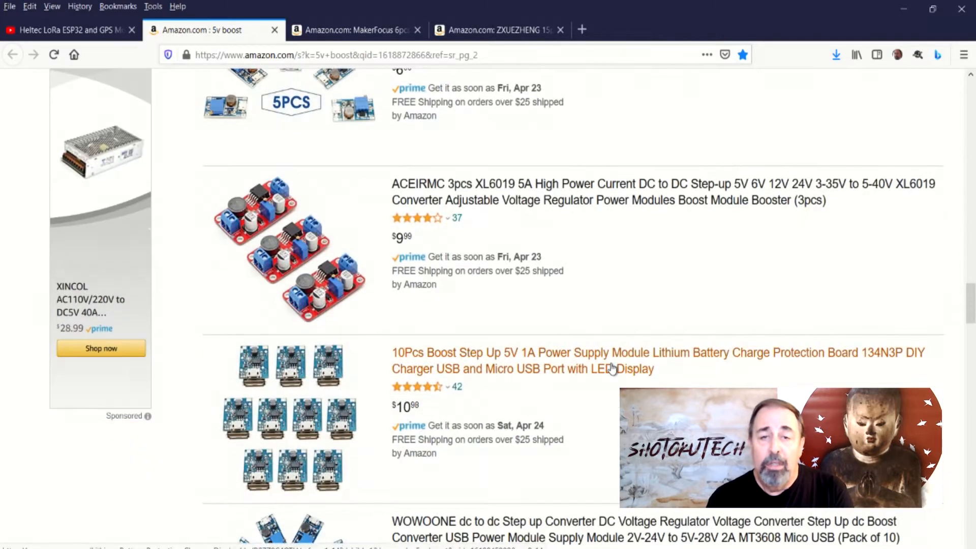
scroll(down, 3)
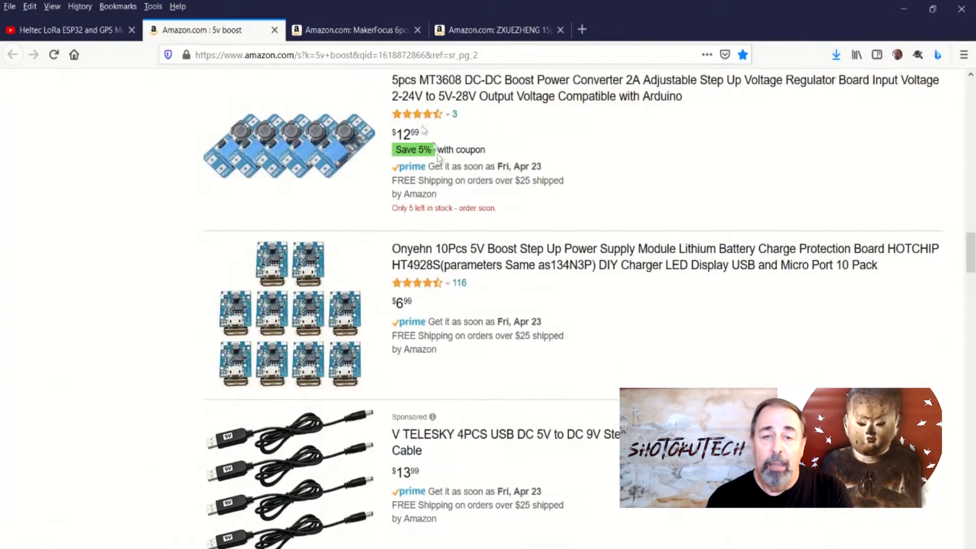
- Return to the MakerFocus 6pcs 2A 5V module page and highlight '2A' in its title
click(355, 30)
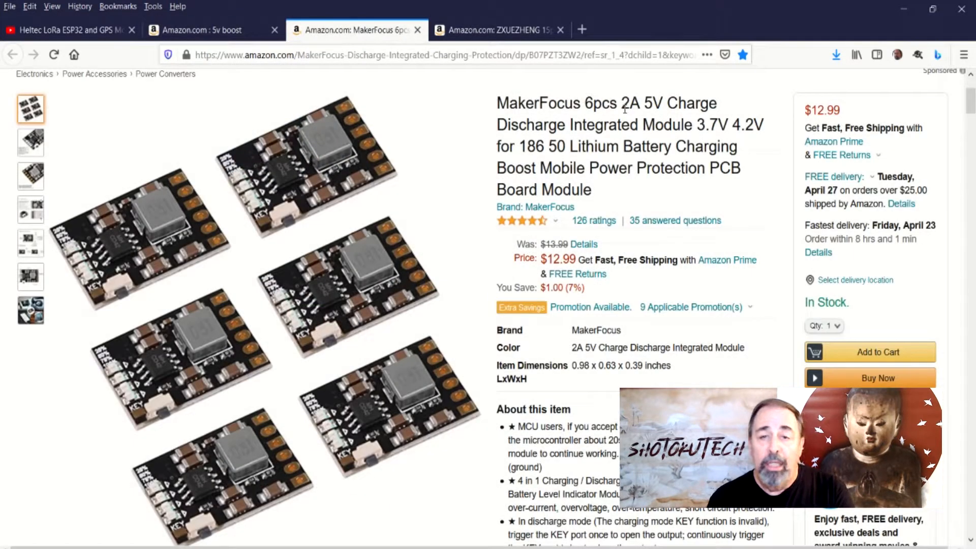
double_click(629, 104)
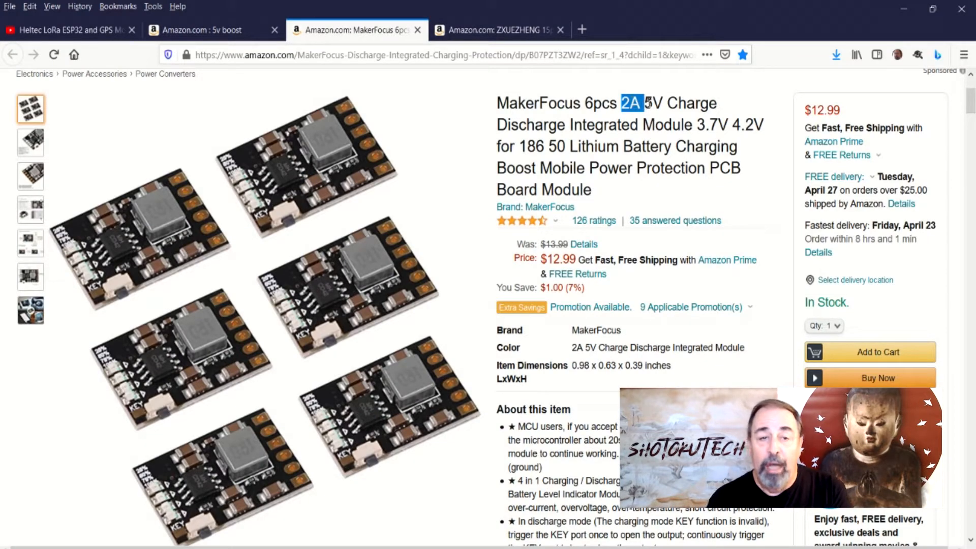
click(498, 29)
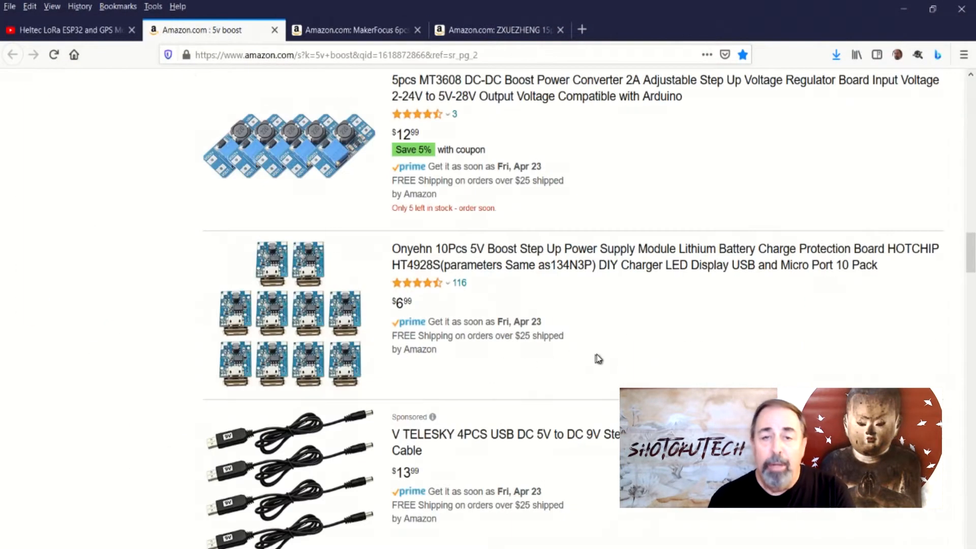
mouse_move(602, 264)
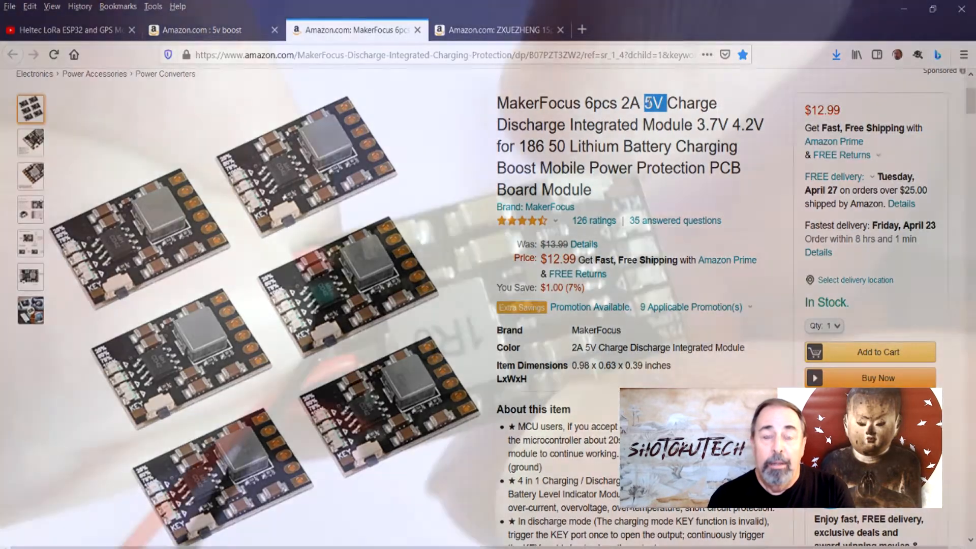
click(68, 30)
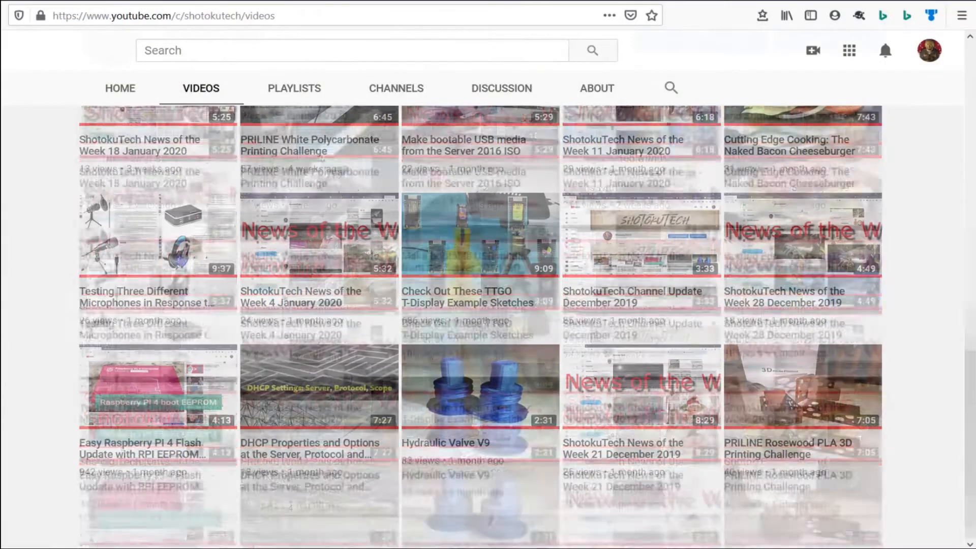
scroll(down, 3)
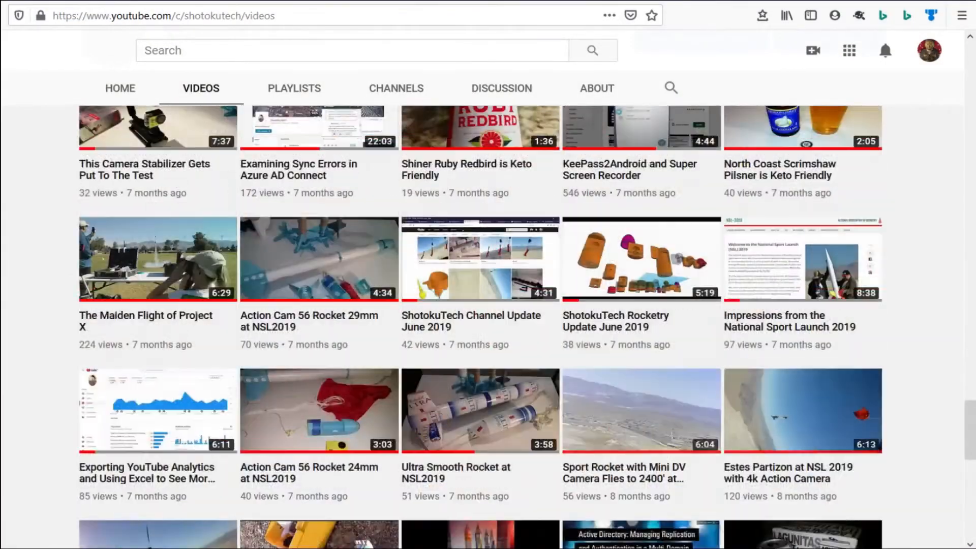
scroll(down, 3)
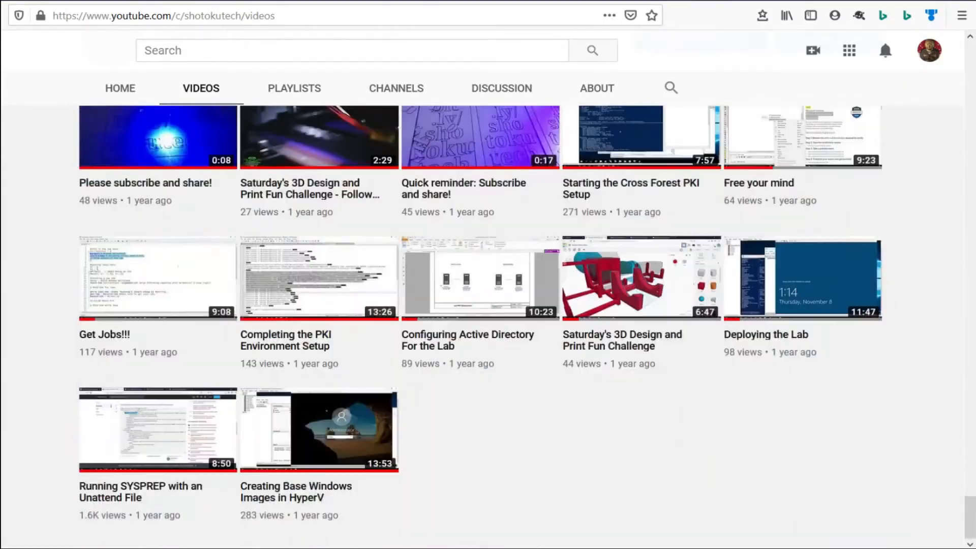